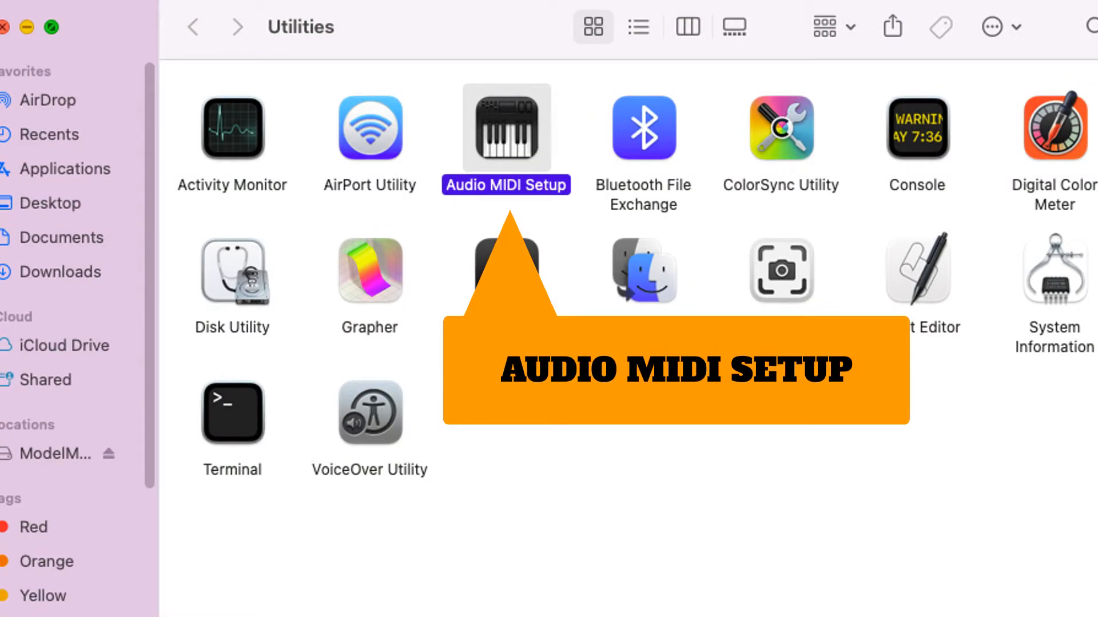
Launch Audio MIDI Setup from Utilities to view the USB Audio CODEC input format
{"action": "double_click", "coordinate": [505, 128]}
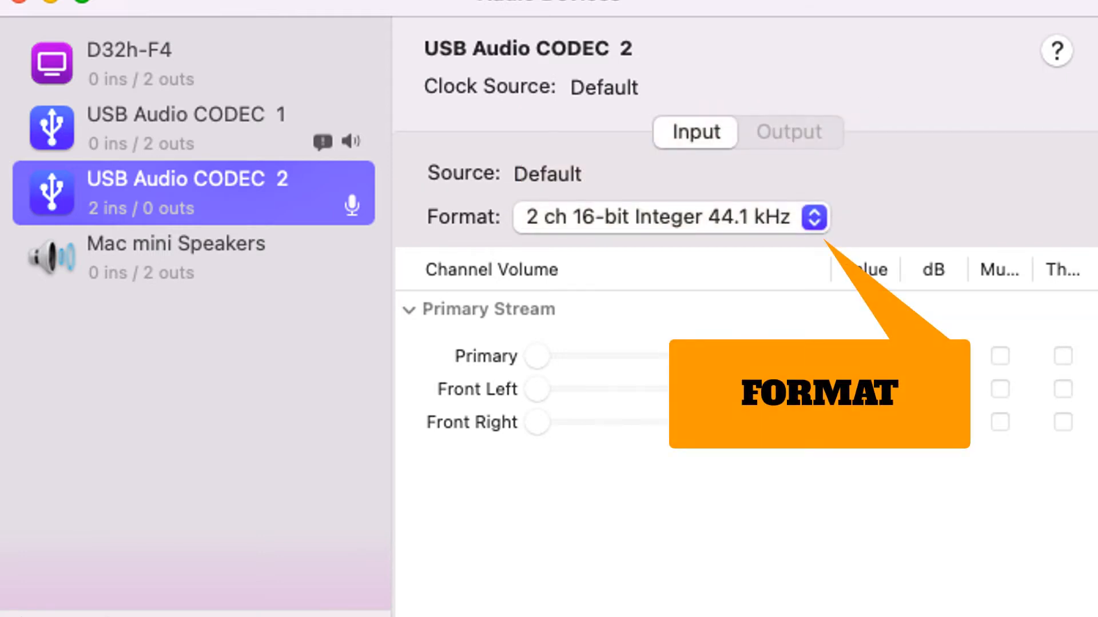
{"action": "left_click", "coordinate": [813, 217]}
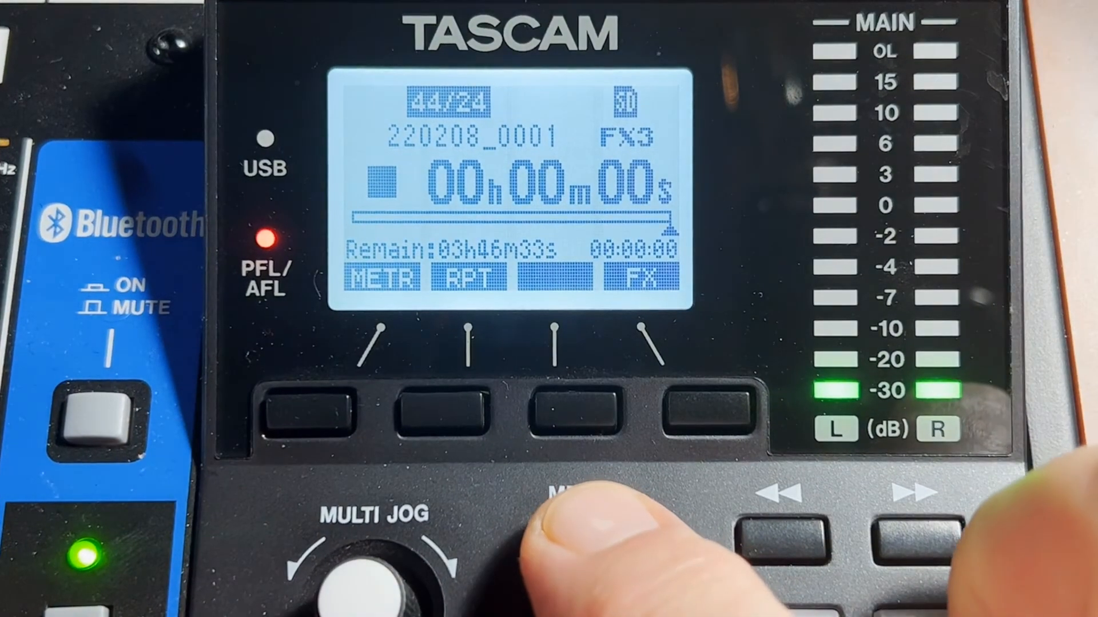
Create a new Audio track, Audio 1, recording from input 1 on the Model 24
{"action": "left_click", "coordinate": [693, 413]}
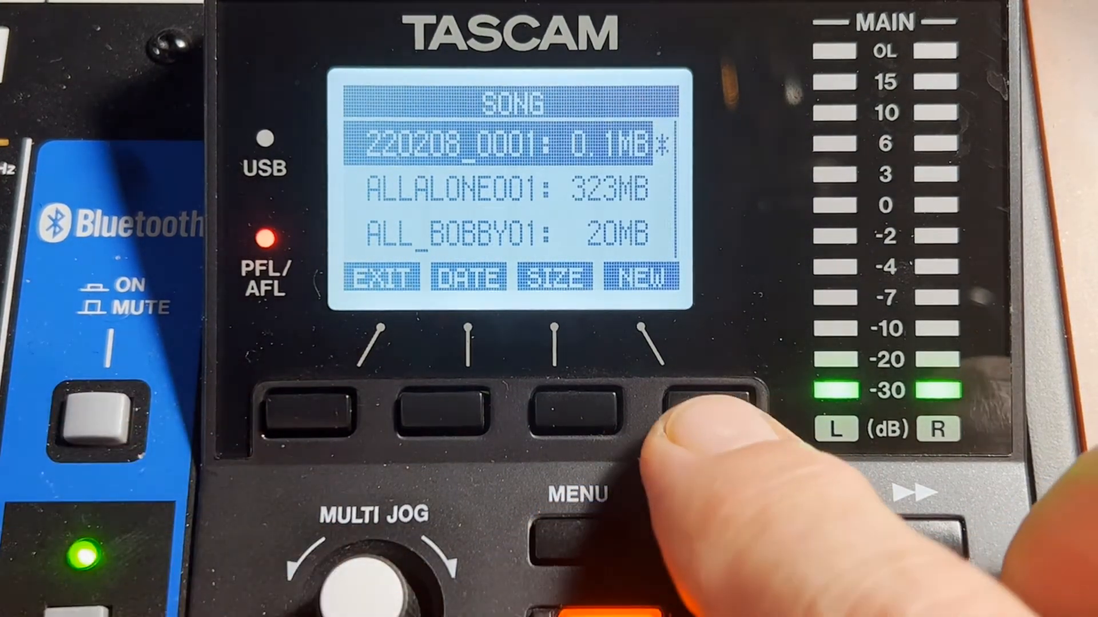
{"action": "left_click", "coordinate": [695, 417]}
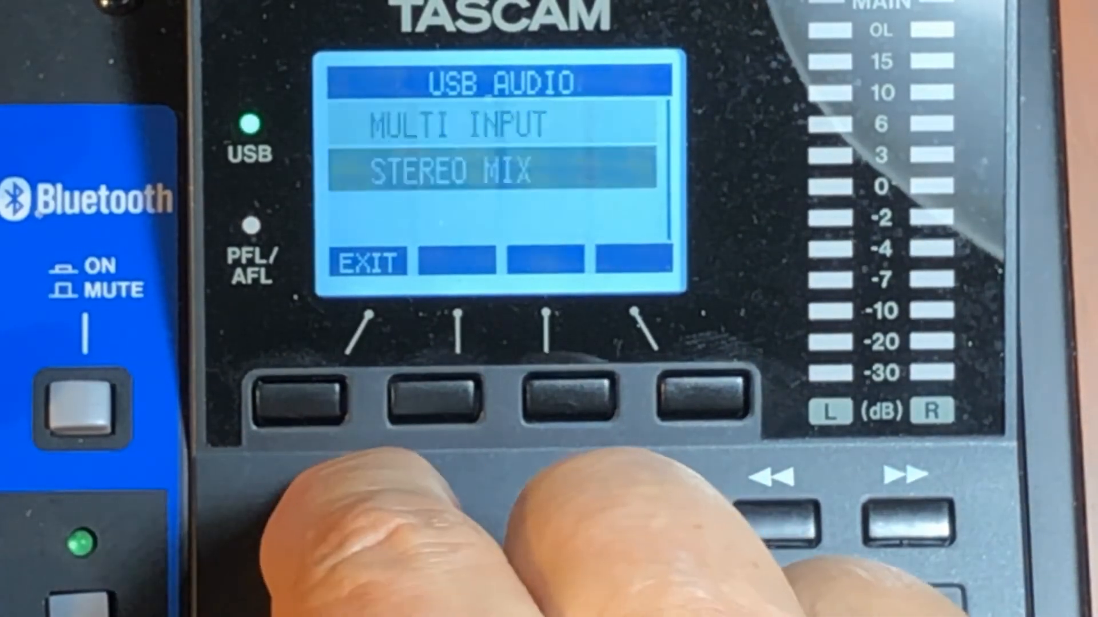
{"action": "left_click", "coordinate": [368, 553]}
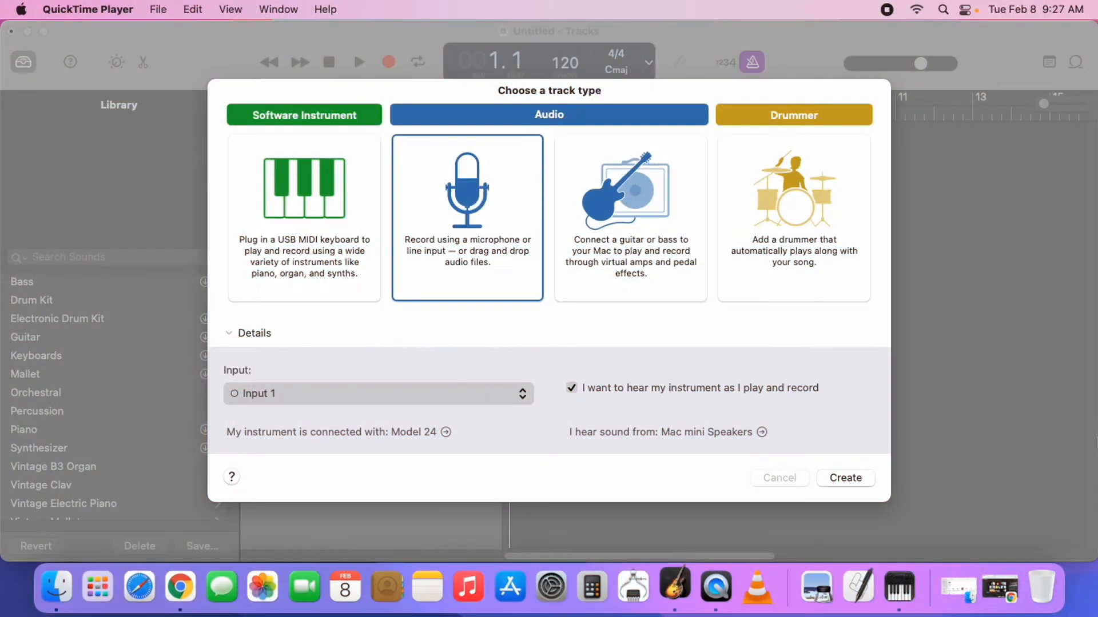
{"action": "mouse_move", "coordinate": [1038, 443]}
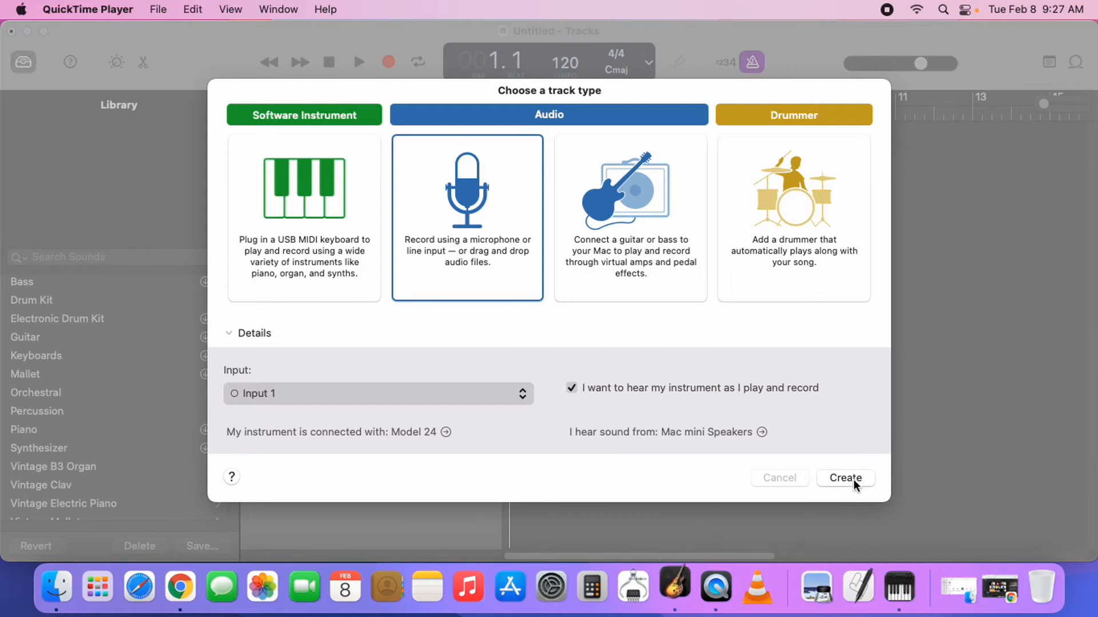
{"action": "left_click", "coordinate": [844, 478]}
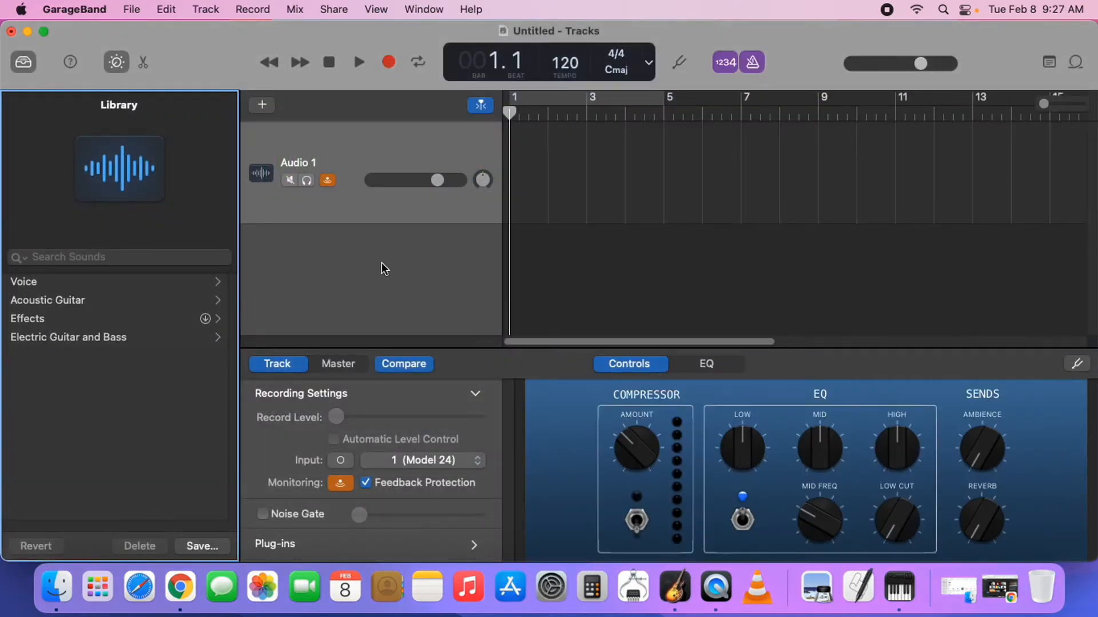
Add Audio 2 and Audio 3 with duplicate settings, then review the track headers
{"action": "left_click", "coordinate": [262, 104]}
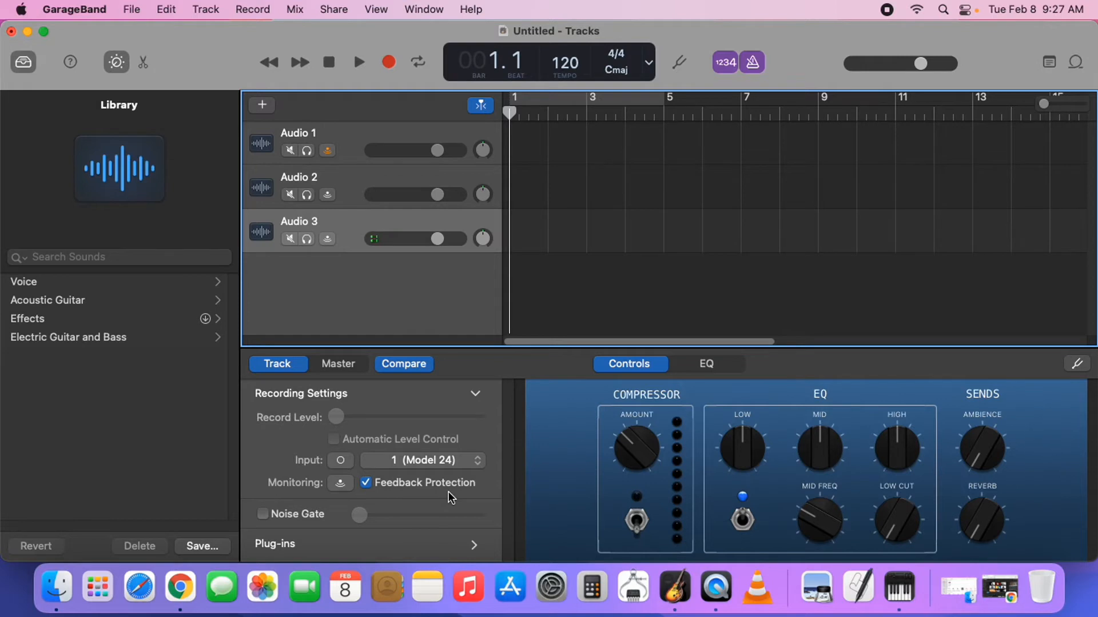
{"action": "left_click", "coordinate": [422, 459]}
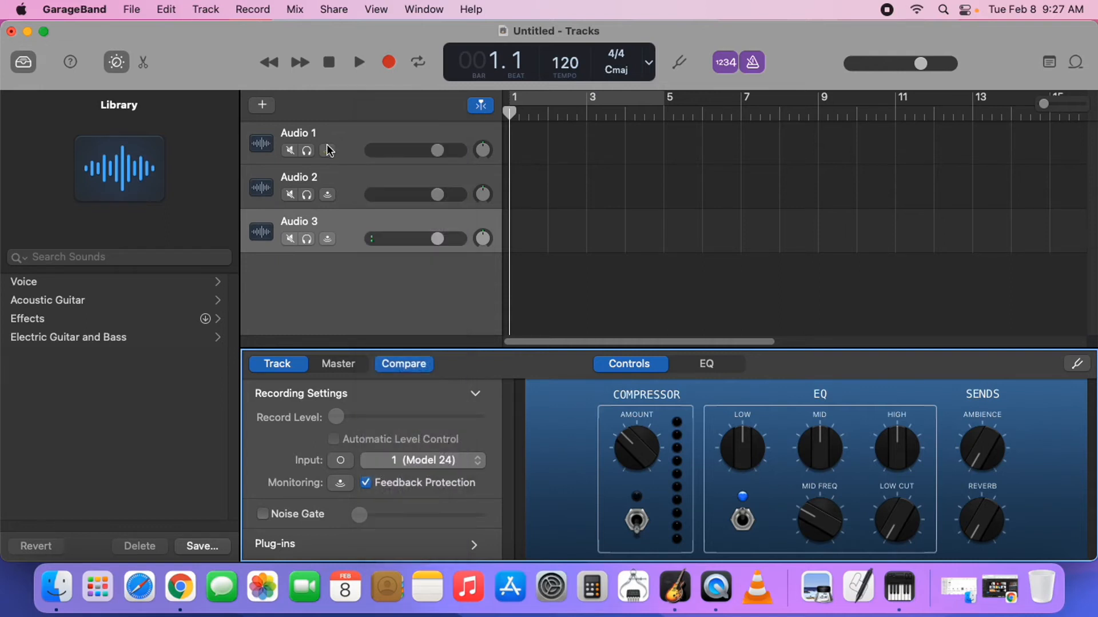
{"action": "left_click", "coordinate": [327, 150]}
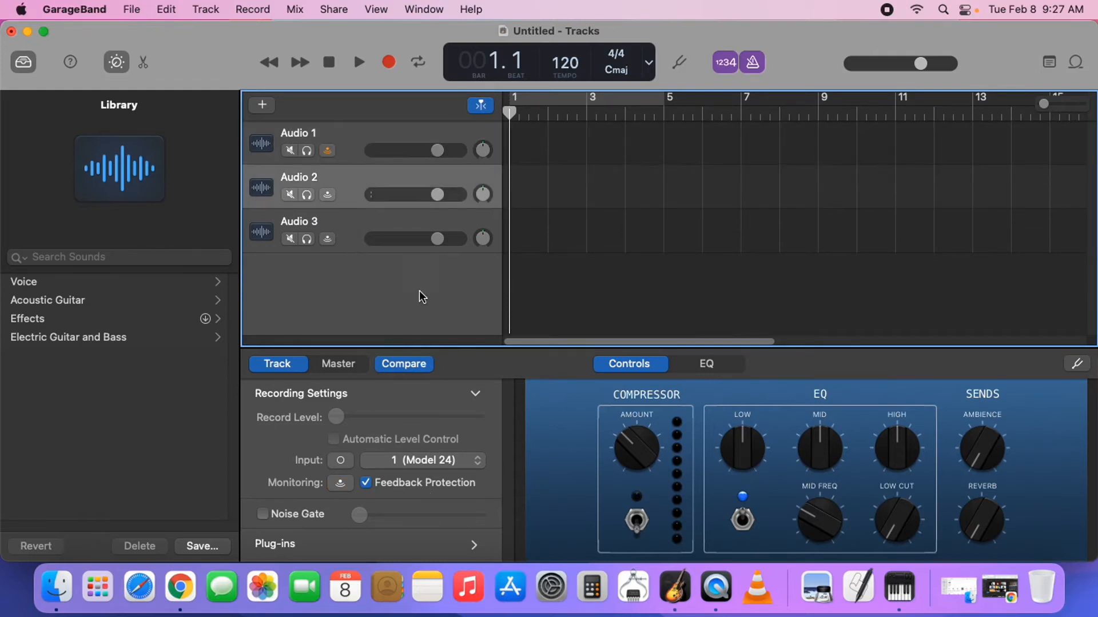
{"action": "left_click", "coordinate": [422, 460]}
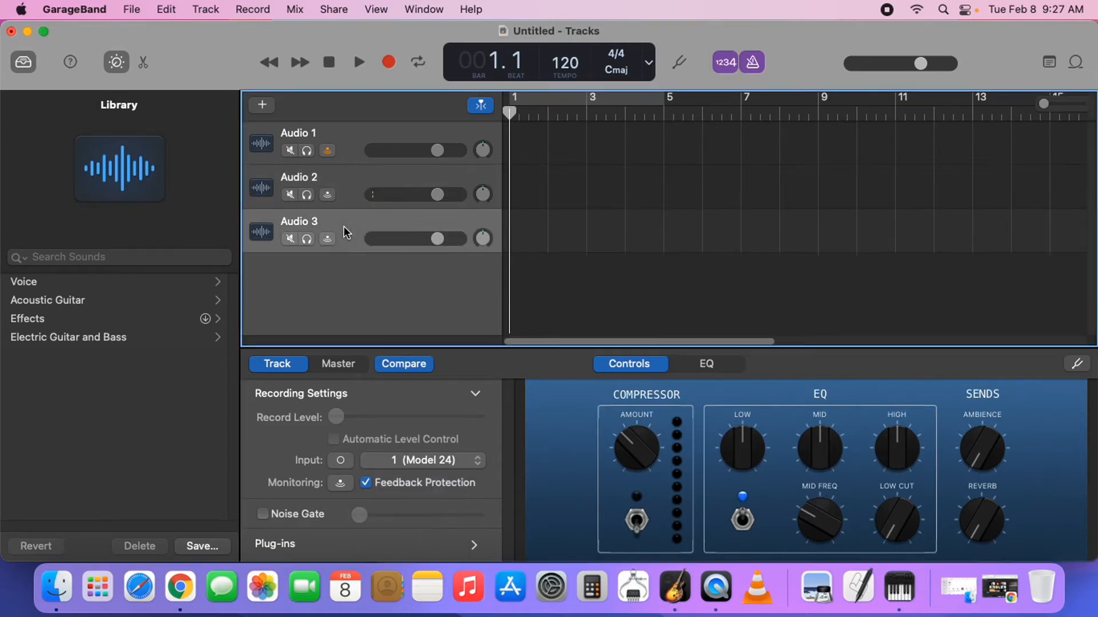
Set the Audio 3 track's recording input to 3 (Model 24)
{"action": "left_click", "coordinate": [422, 460]}
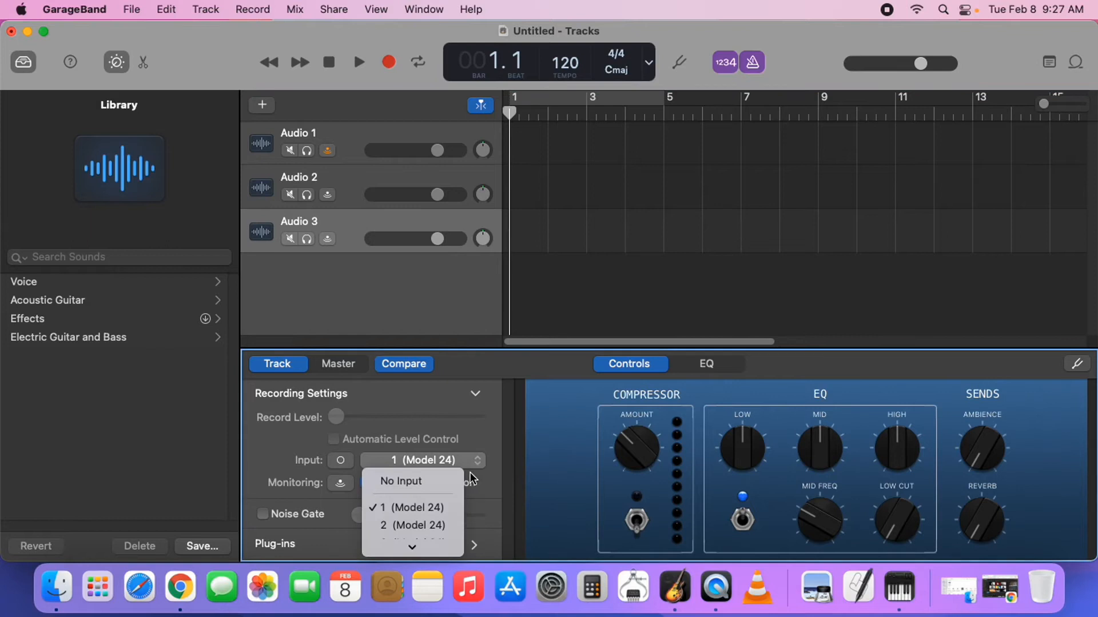
{"action": "mouse_move", "coordinate": [424, 401]}
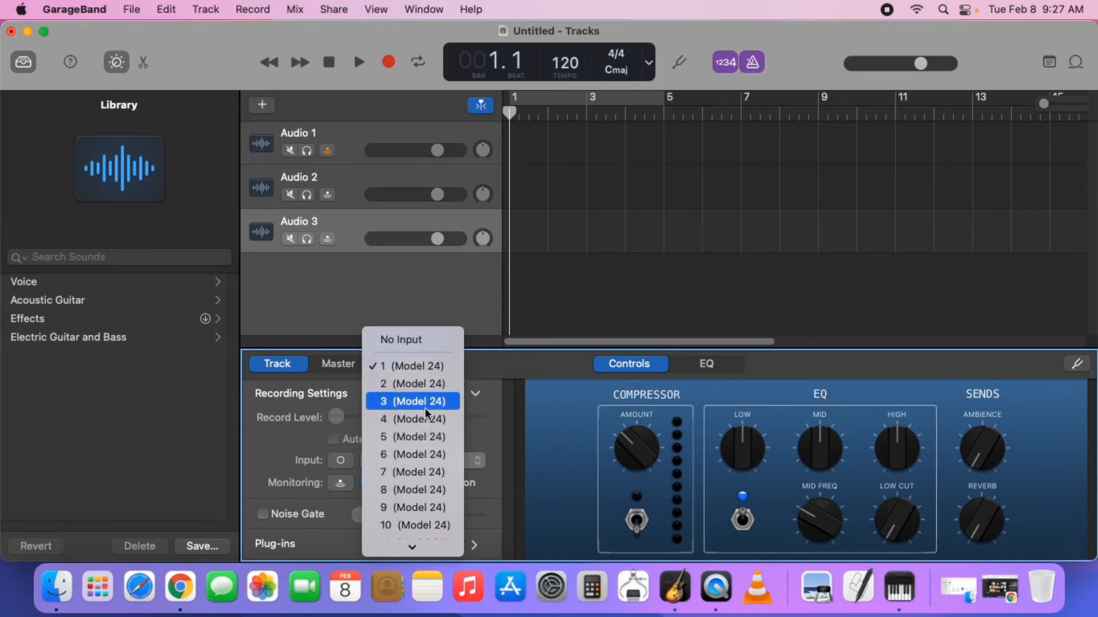
{"action": "left_click", "coordinate": [412, 401]}
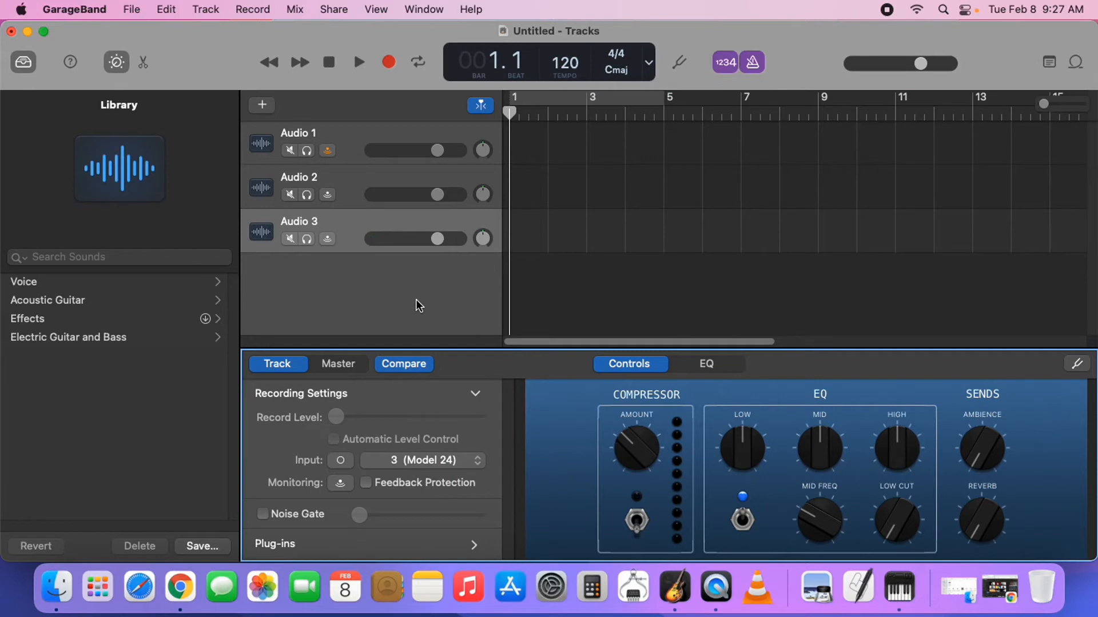
Turn on the Record Enable Button through Configure Track Header
{"action": "right_click", "coordinate": [343, 238]}
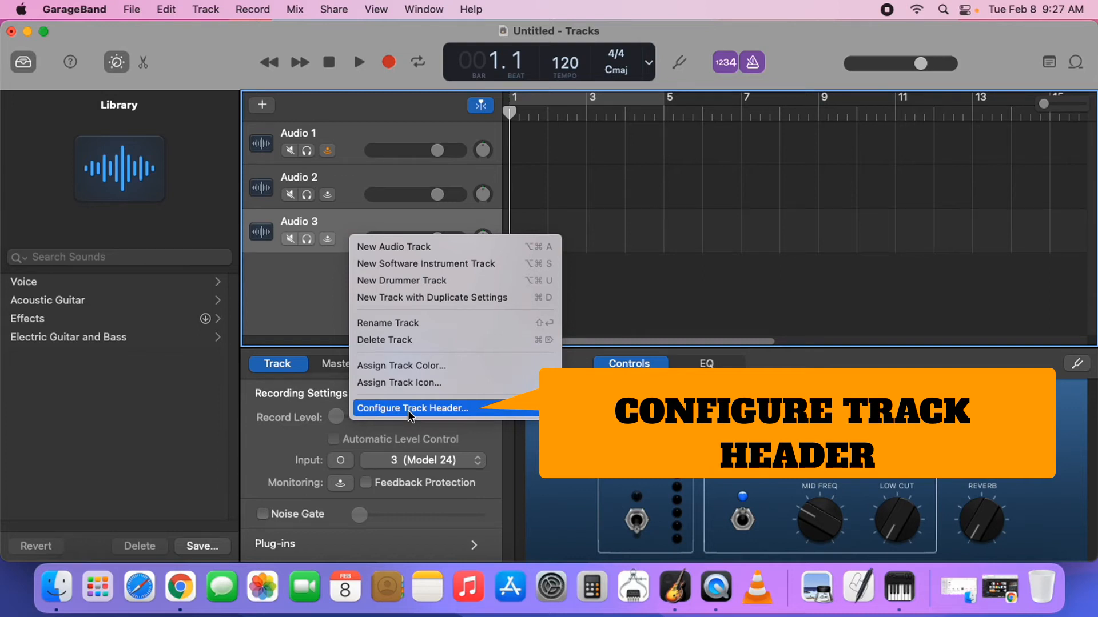
{"action": "left_click", "coordinate": [412, 409]}
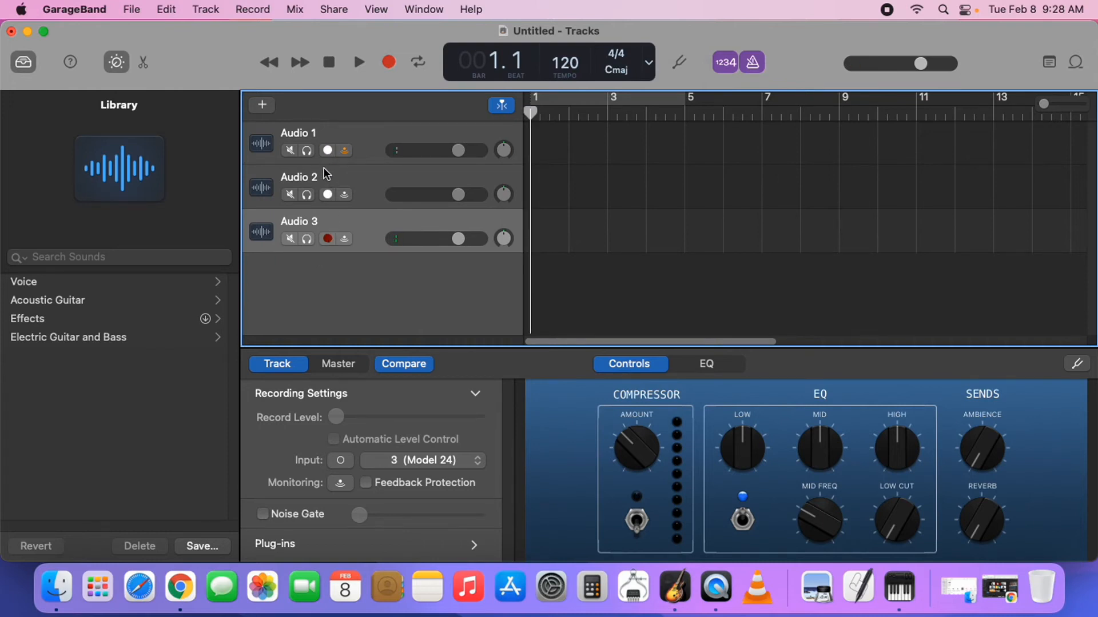
Arm Audio 1, Audio 2 and Audio 3 for recording
{"action": "left_click", "coordinate": [327, 195]}
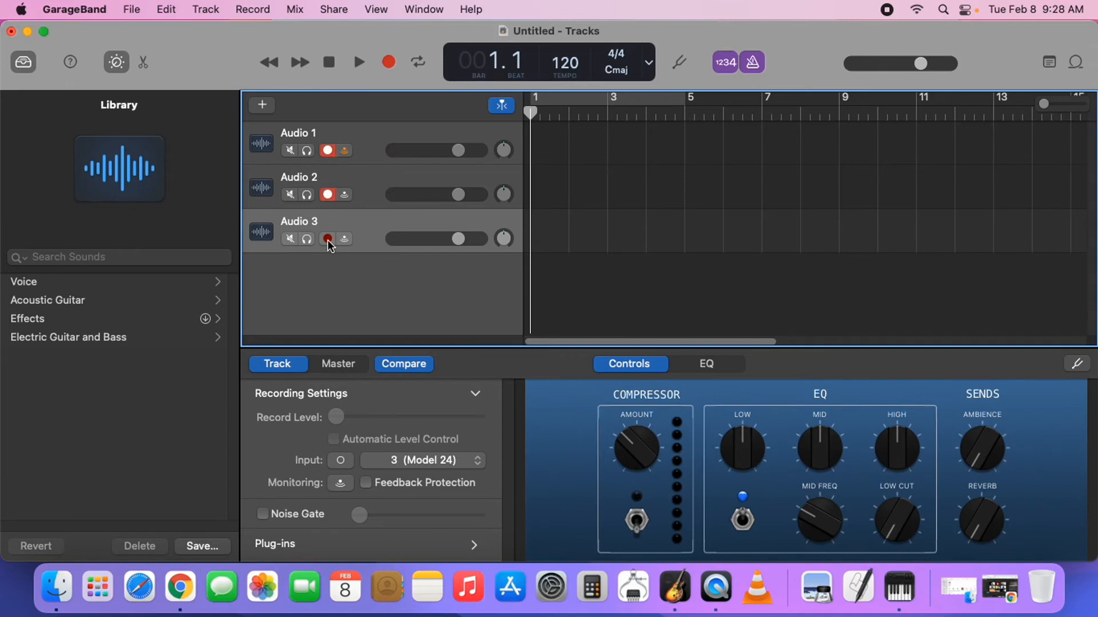
{"action": "left_click", "coordinate": [327, 239]}
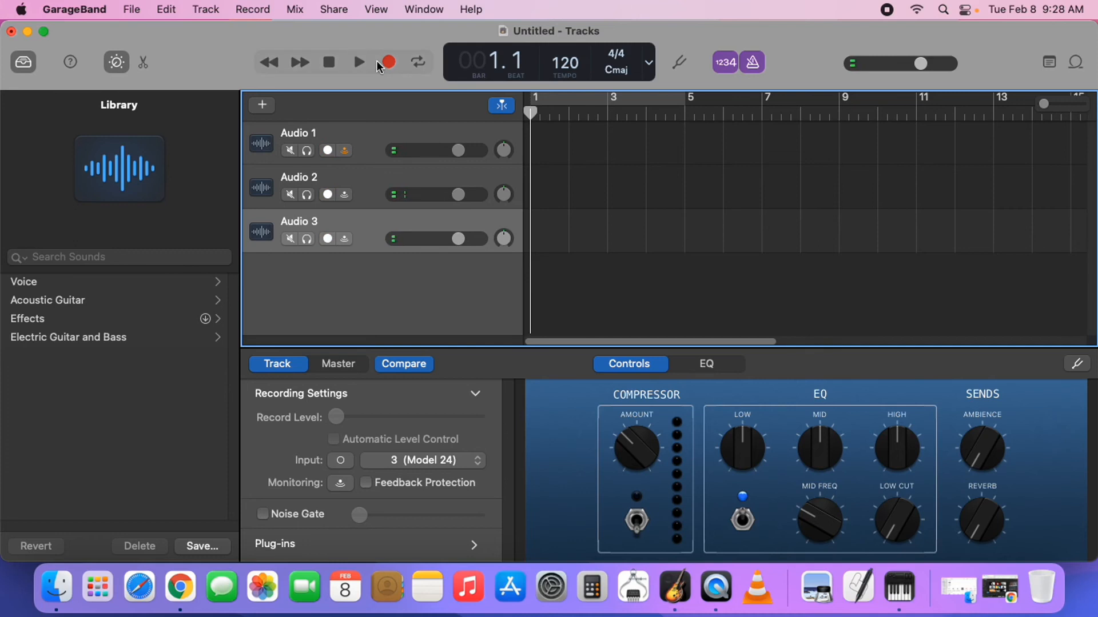
Start recording on all three armed tracks from the control bar
{"action": "left_click", "coordinate": [388, 63]}
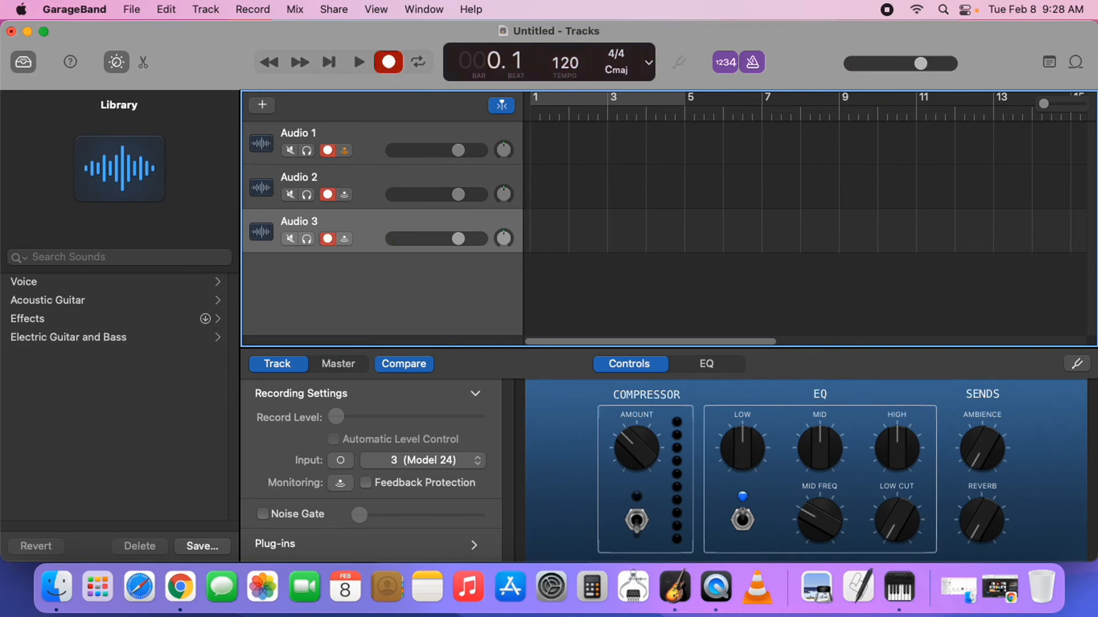
{"action": "left_click", "coordinate": [358, 61]}
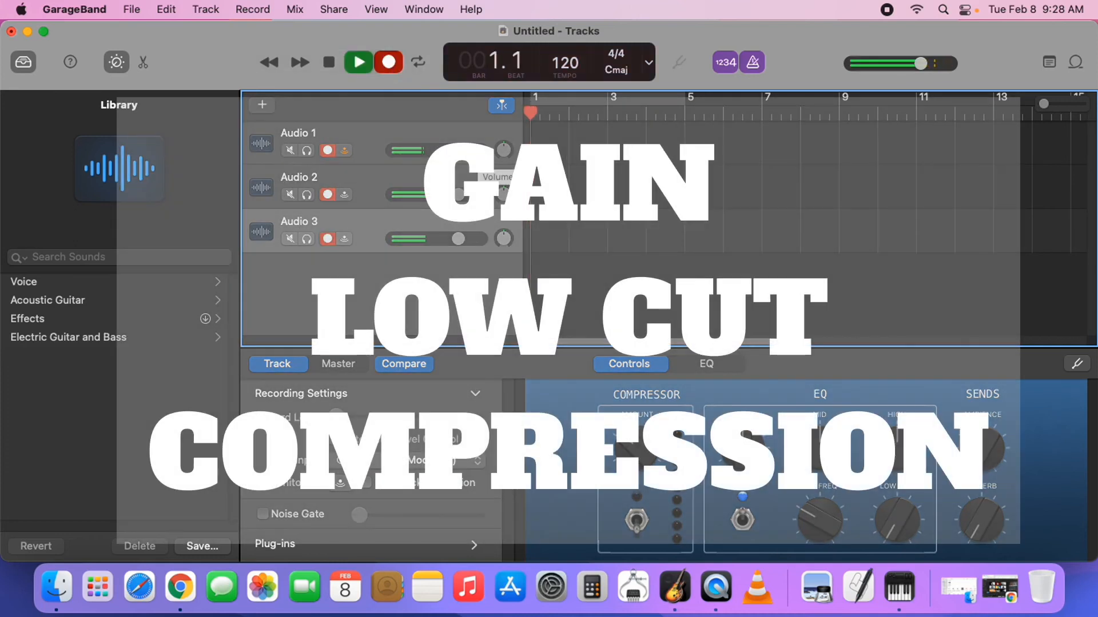
{"action": "left_click", "coordinate": [357, 62]}
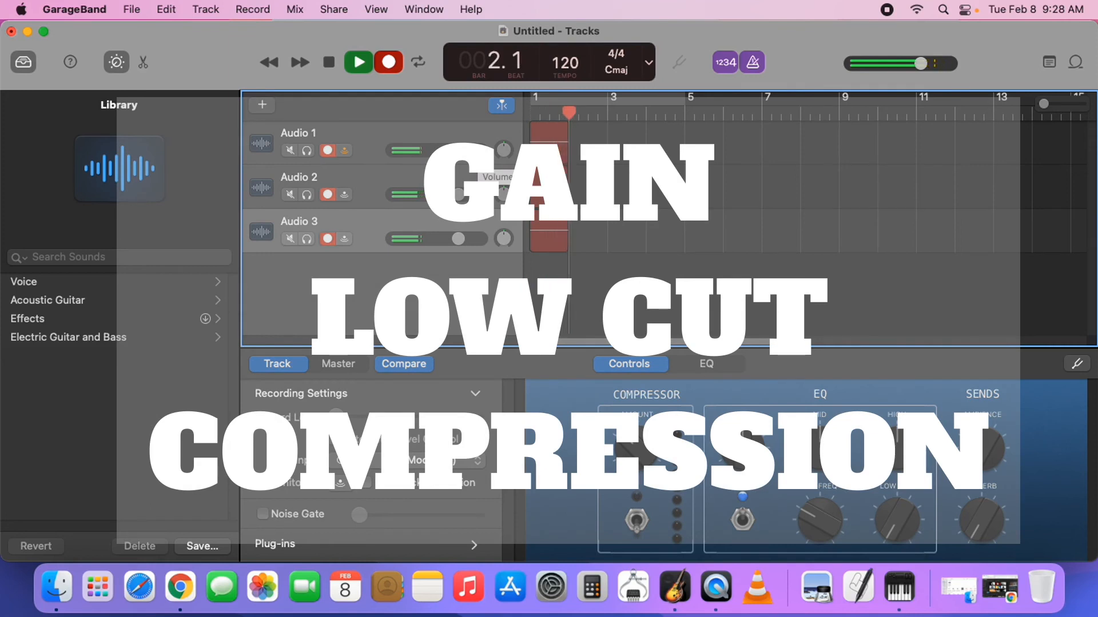